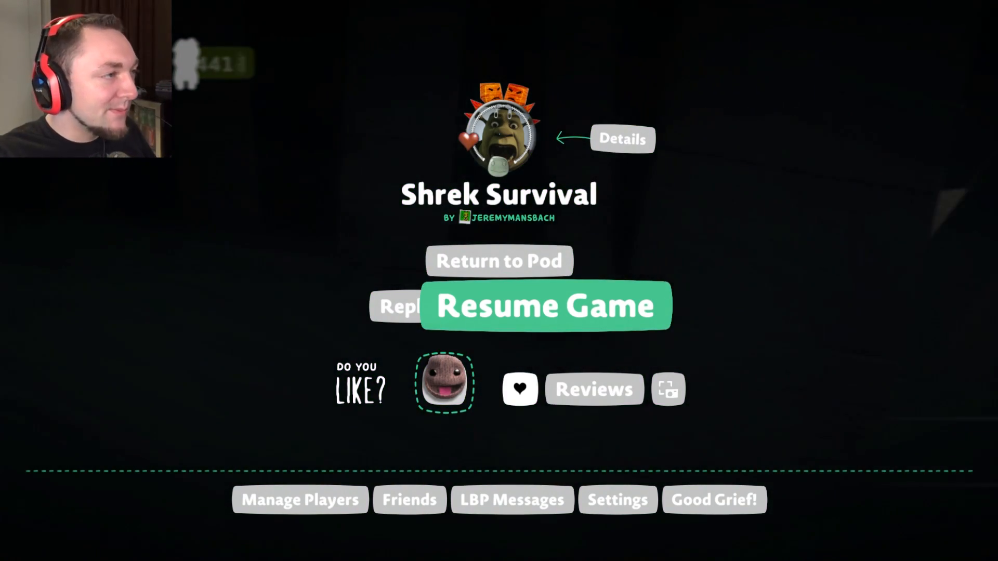
click(545, 304)
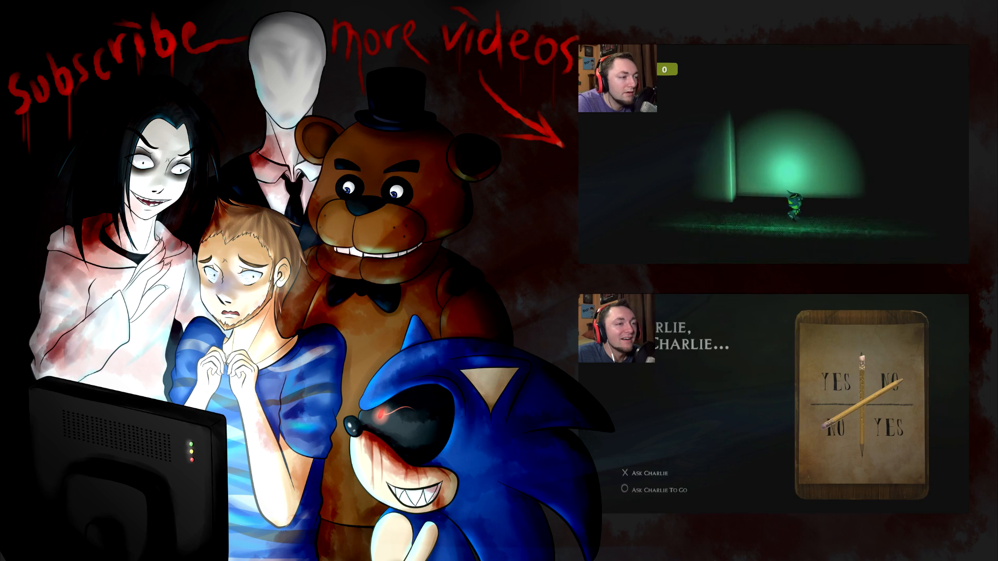